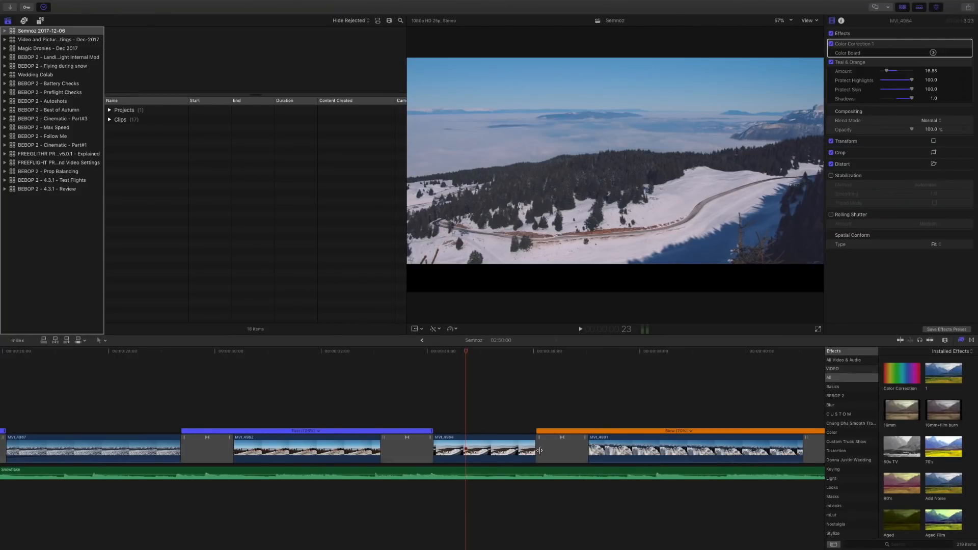
{"action": "mouse_move", "coordinate": [523, 459]}
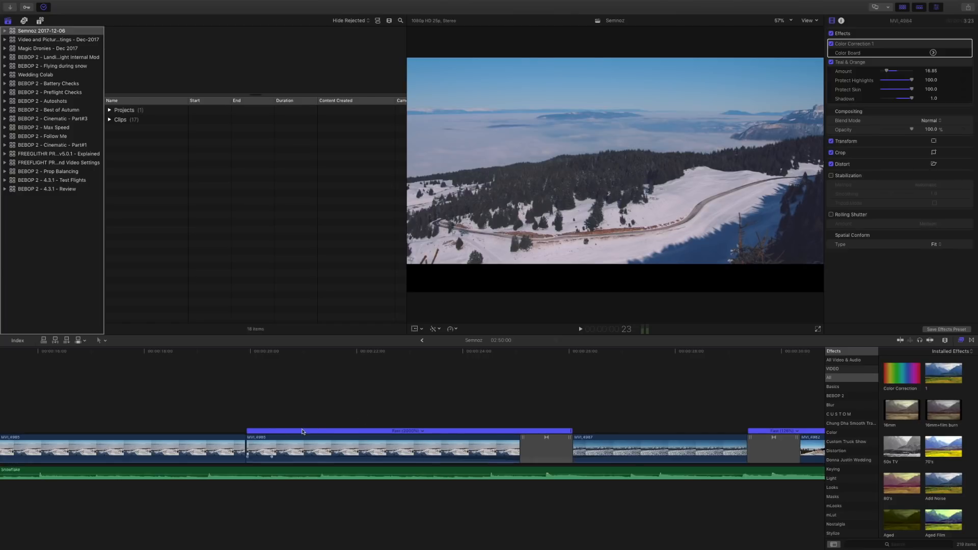
Show the DSLR clip's Color Board exposure settings with raised shadows and lowered midtones and highlights.
{"action": "left_click", "coordinate": [319, 447]}
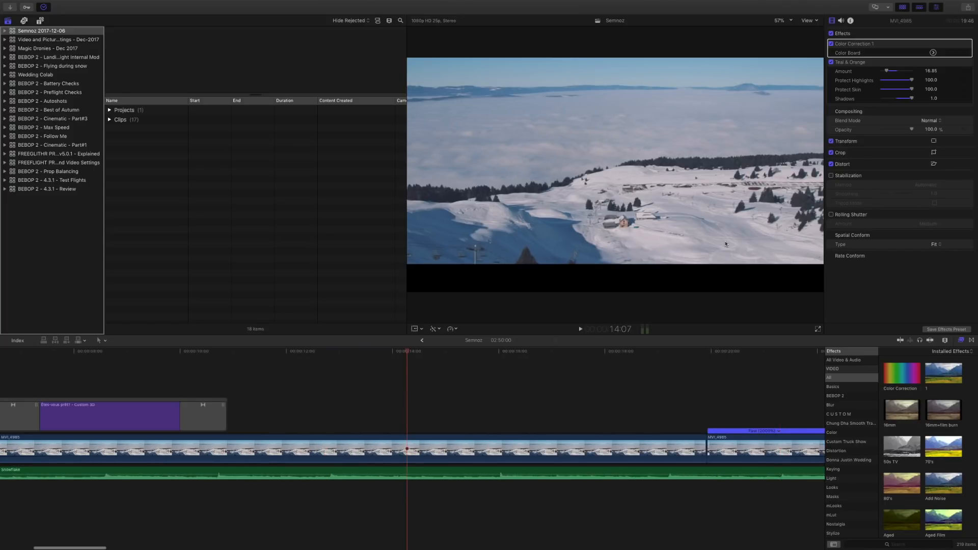
{"action": "left_click", "coordinate": [901, 373]}
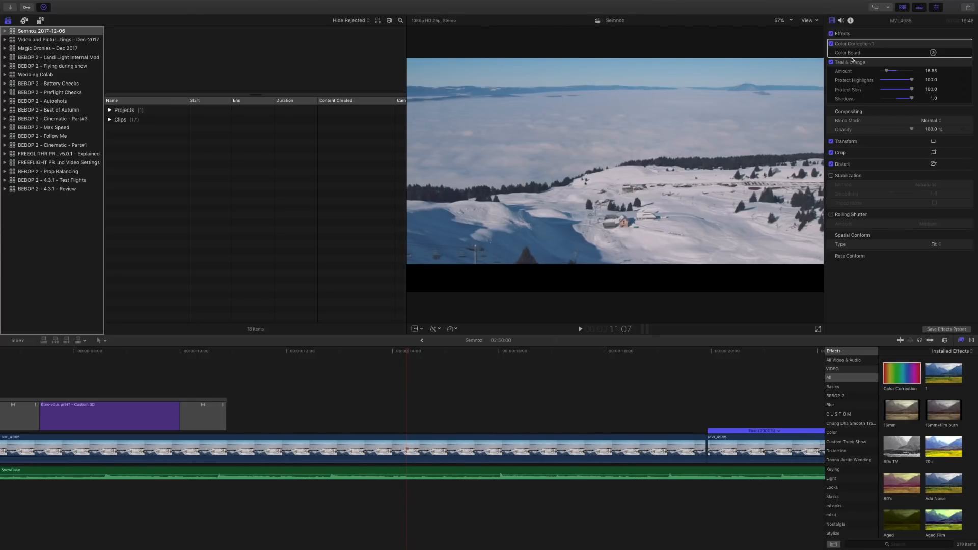
{"action": "left_click", "coordinate": [852, 63]}
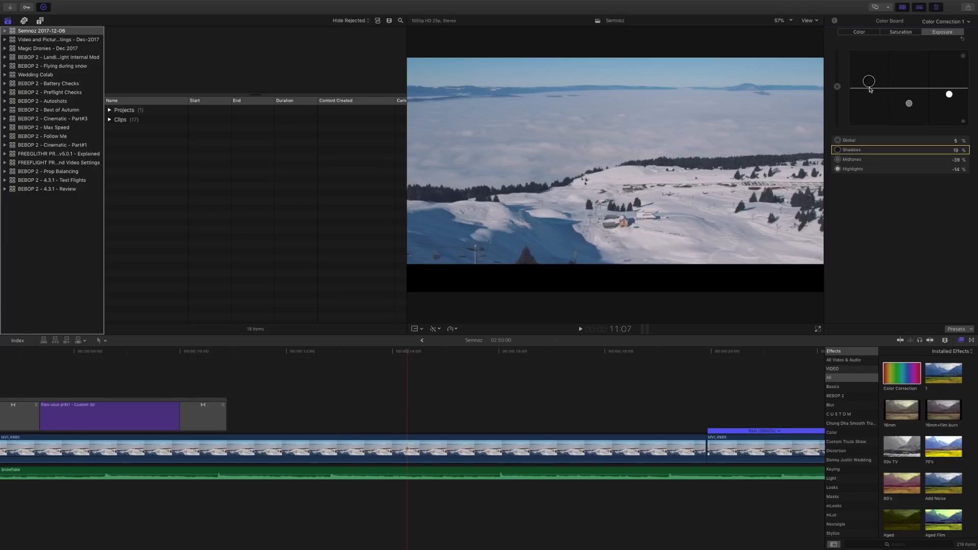
{"action": "mouse_move", "coordinate": [889, 120]}
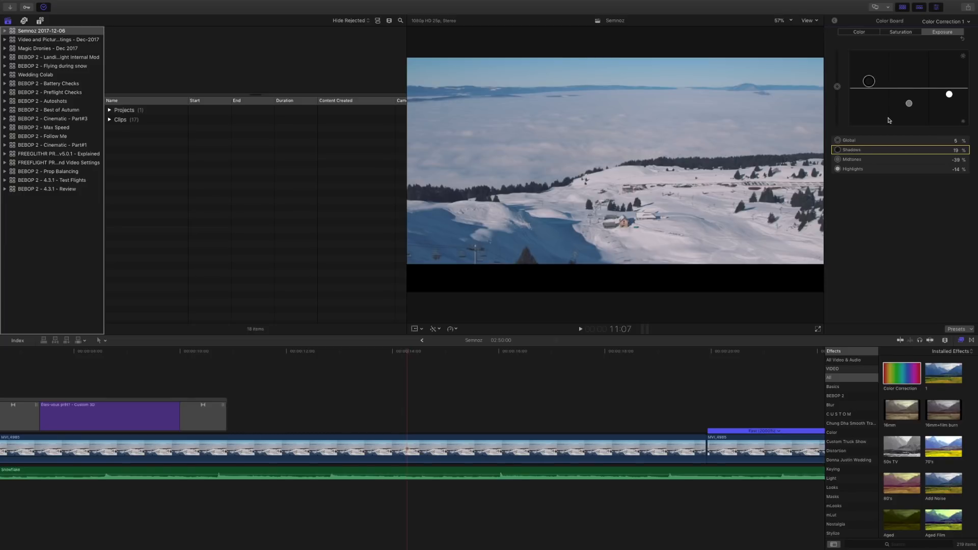
{"action": "mouse_move", "coordinate": [900, 131]}
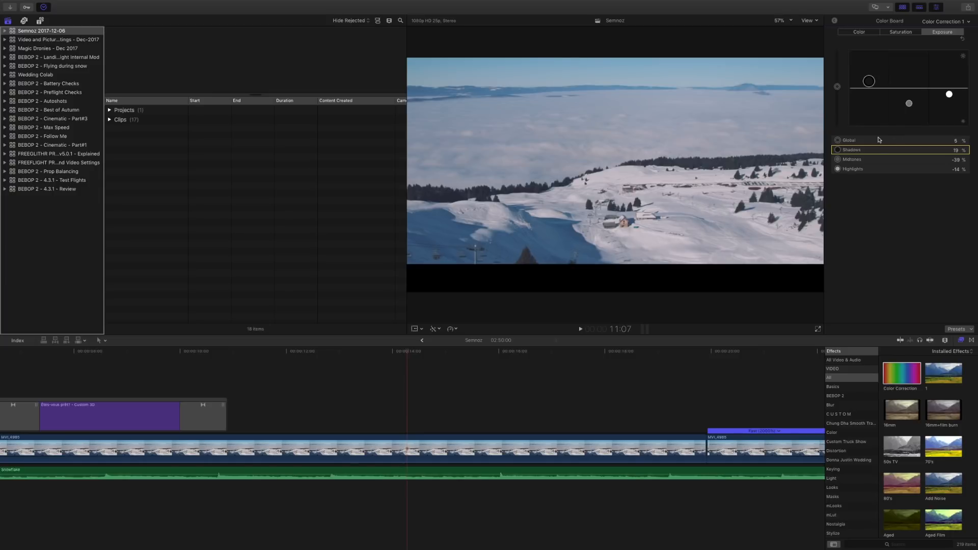
{"action": "left_click", "coordinate": [900, 32]}
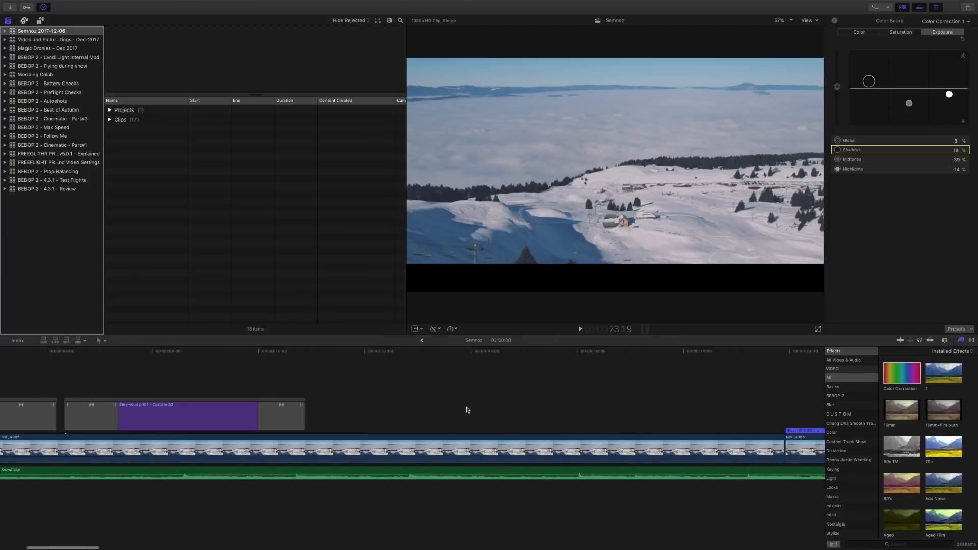
Copy the DSLR clip and paste its Color Correction 1 and Teal & Orange attributes onto the drone clip.
{"action": "key", "text": "cmd+c"}
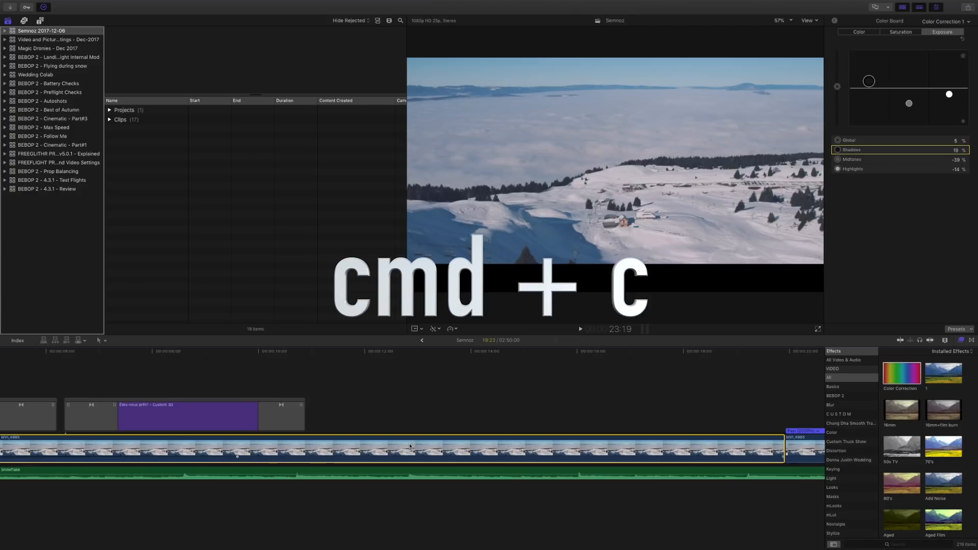
{"action": "key", "text": "cmd+c"}
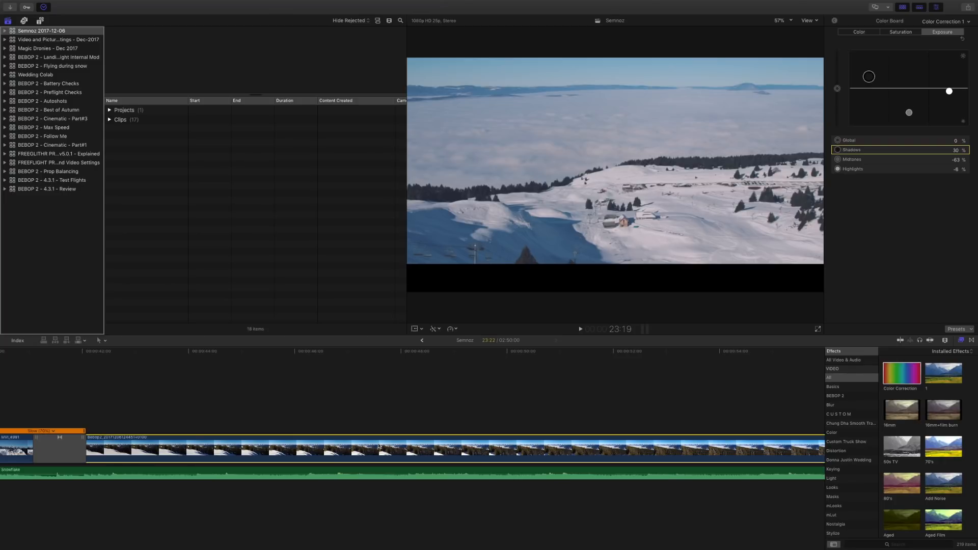
{"action": "key", "text": "cmd+shift+v"}
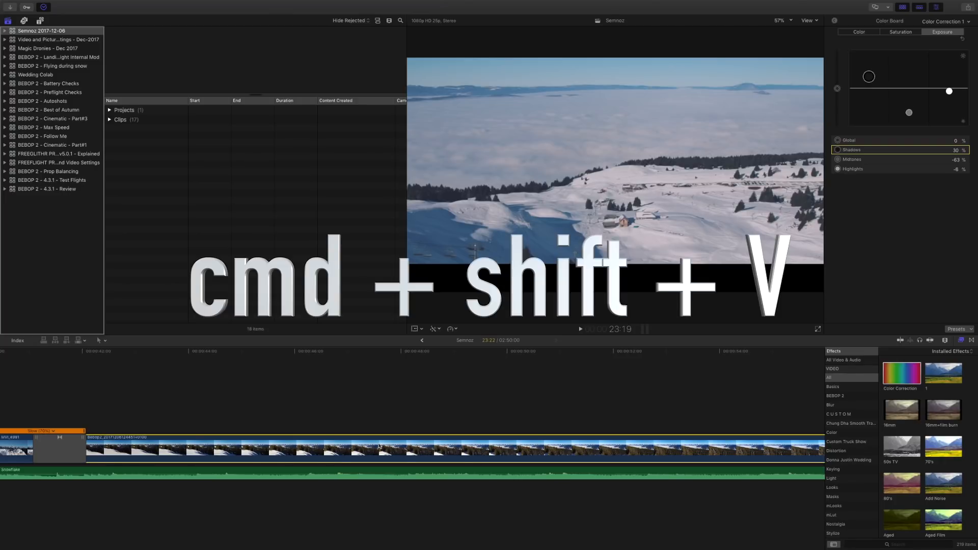
{"action": "key", "text": "cmd+shift+v"}
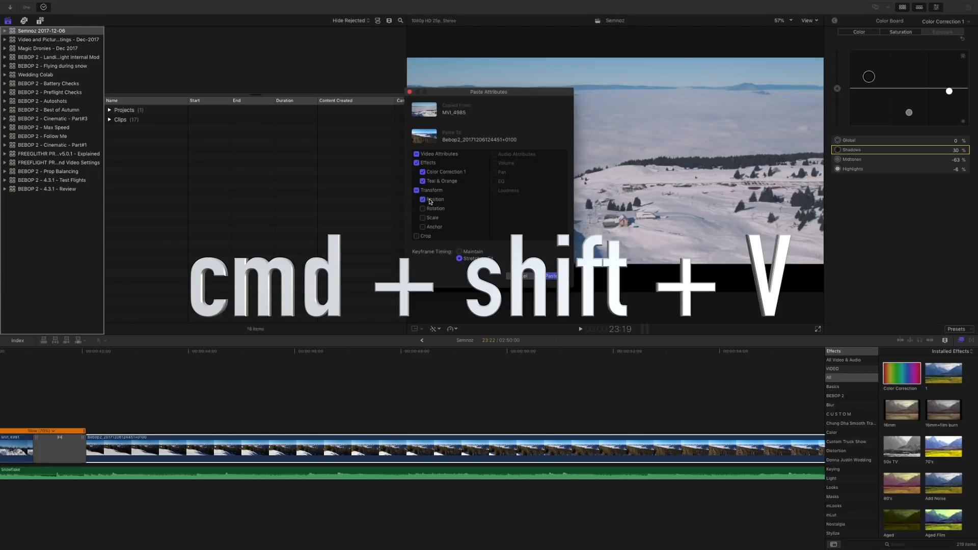
{"action": "key", "text": "cmd+shift+v"}
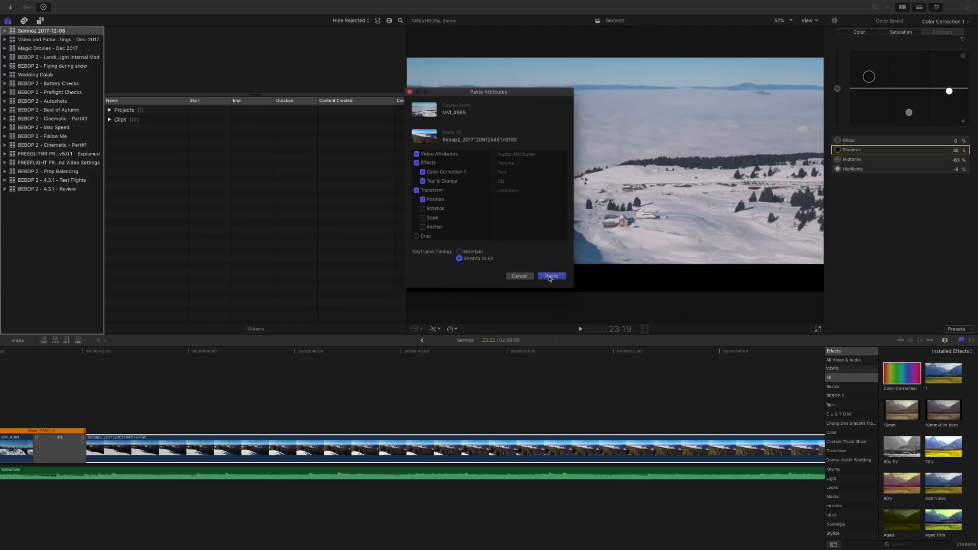
{"action": "mouse_move", "coordinate": [406, 94]}
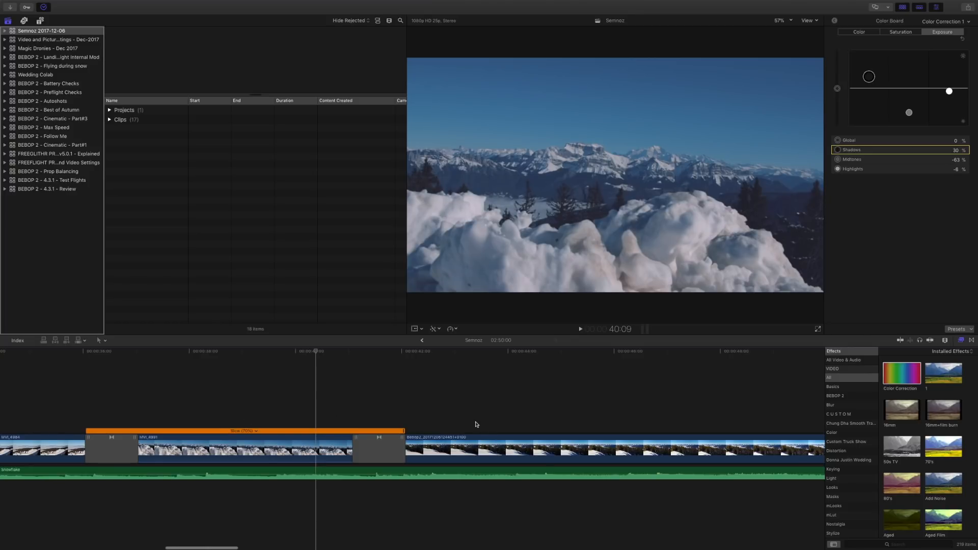
{"action": "left_click", "coordinate": [434, 352]}
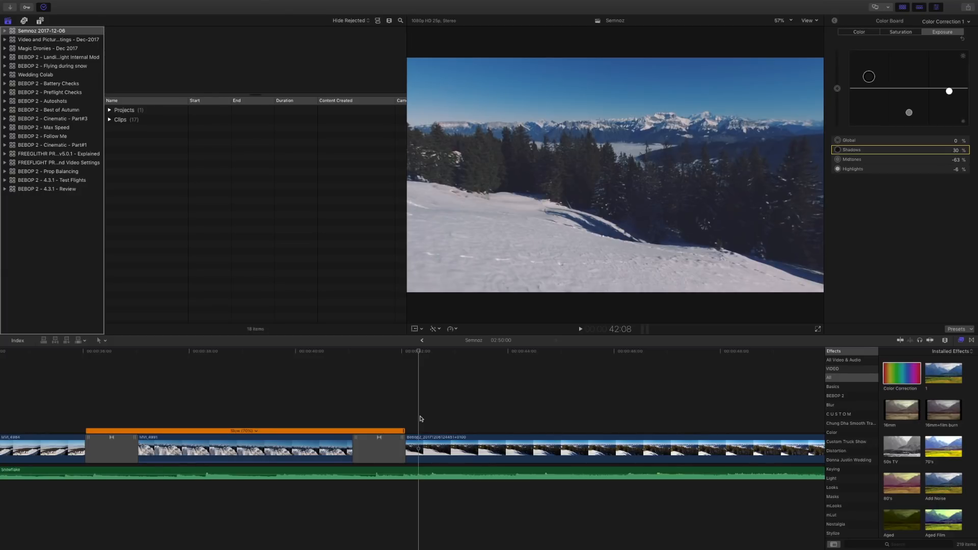
{"action": "mouse_move", "coordinate": [769, 85]}
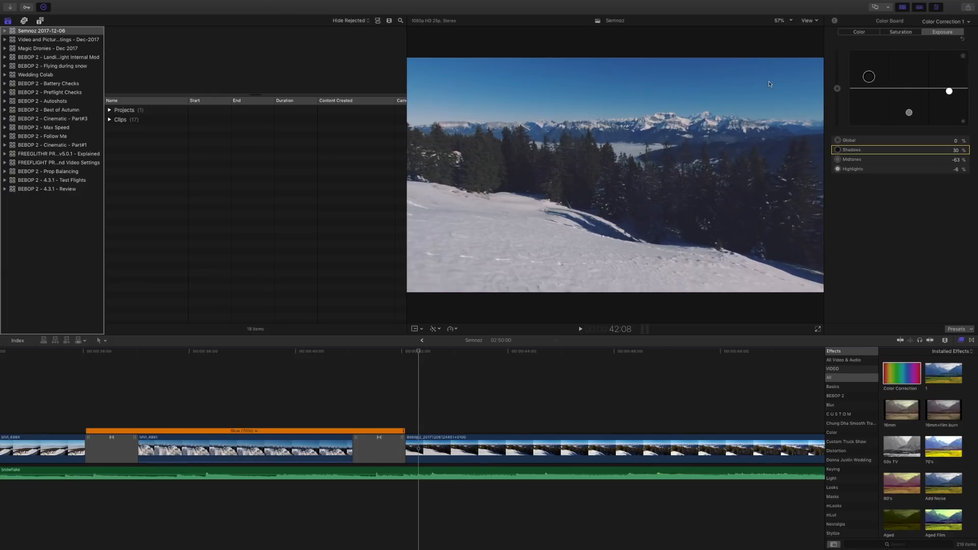